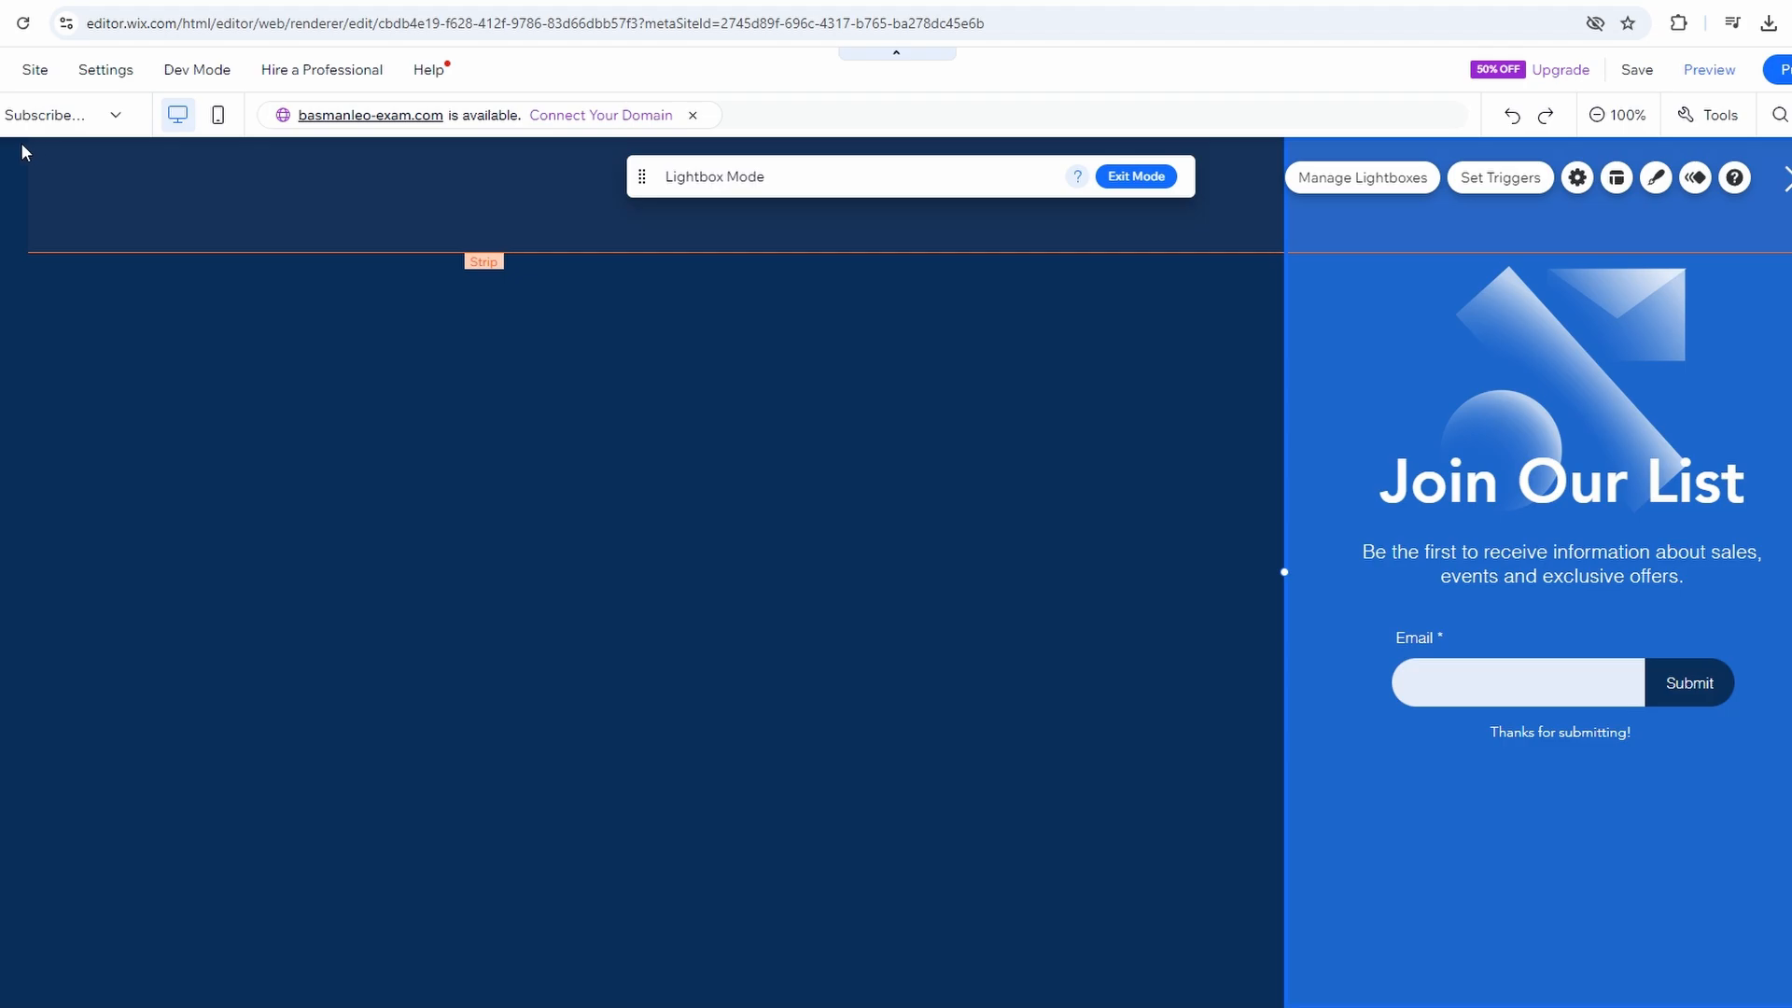
Exit Lightbox Mode to return to editing the Projects page
click(65, 114)
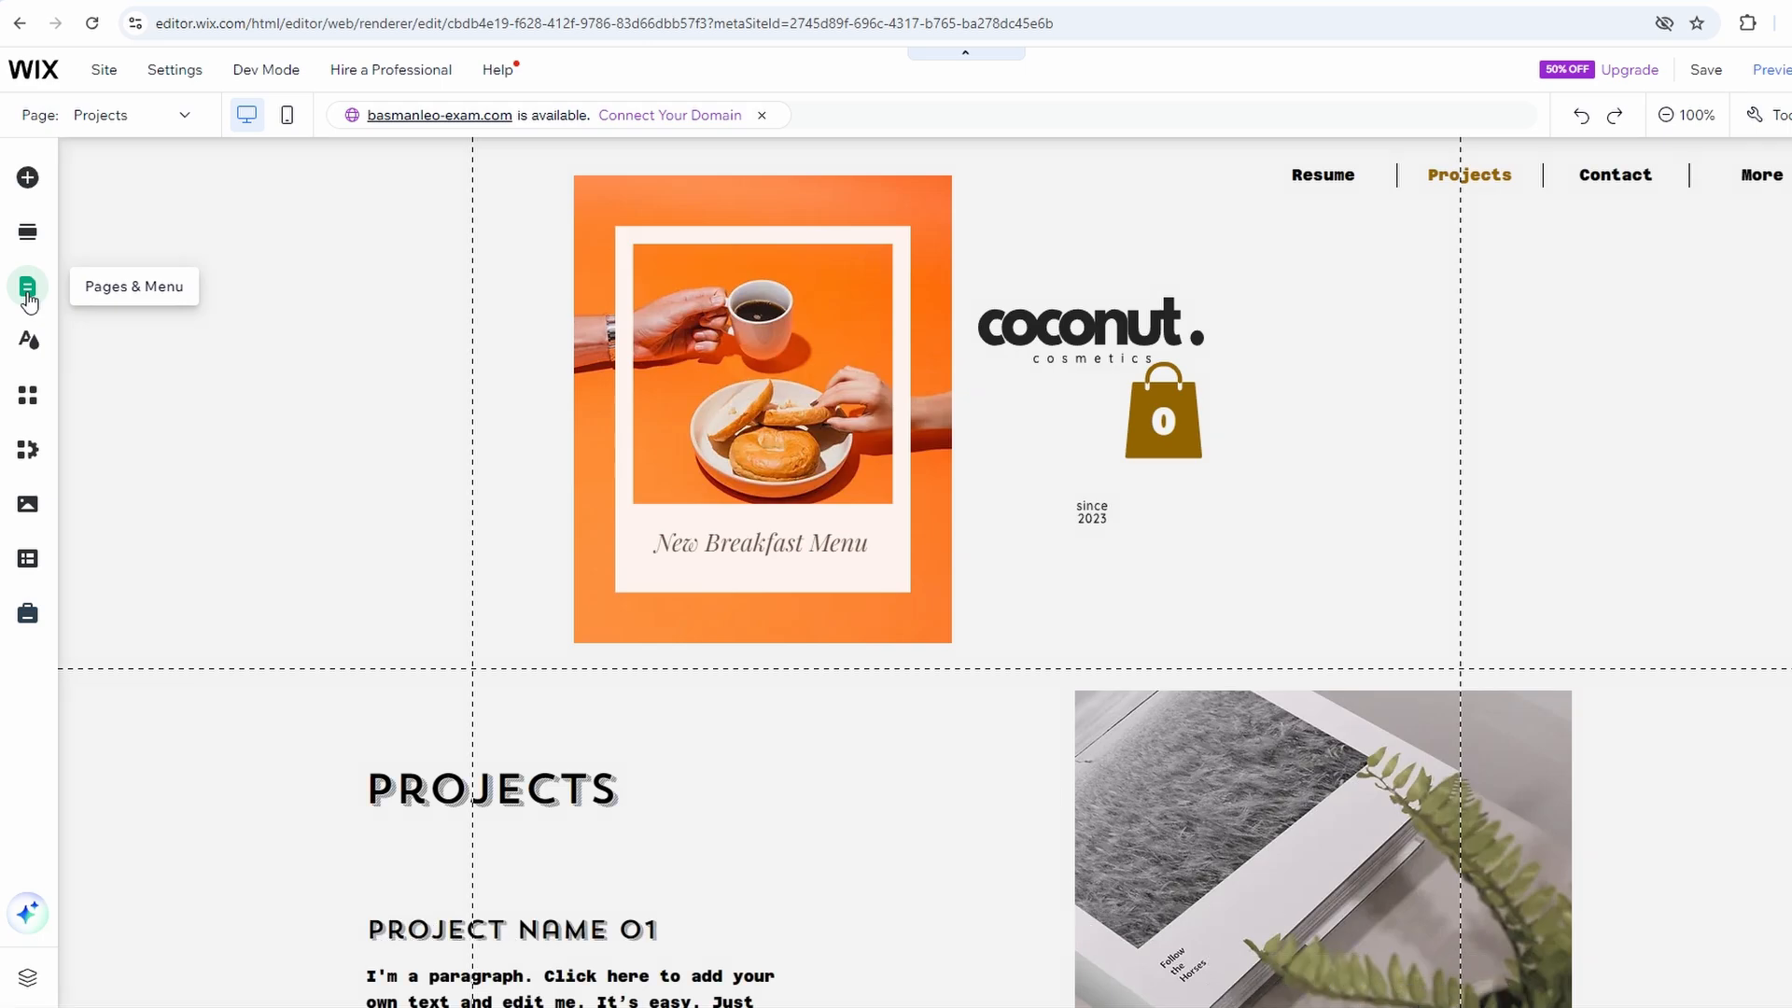
Show the Lightboxes category in Pages & Menu, listing Subscribe (Join Our List)
click(27, 287)
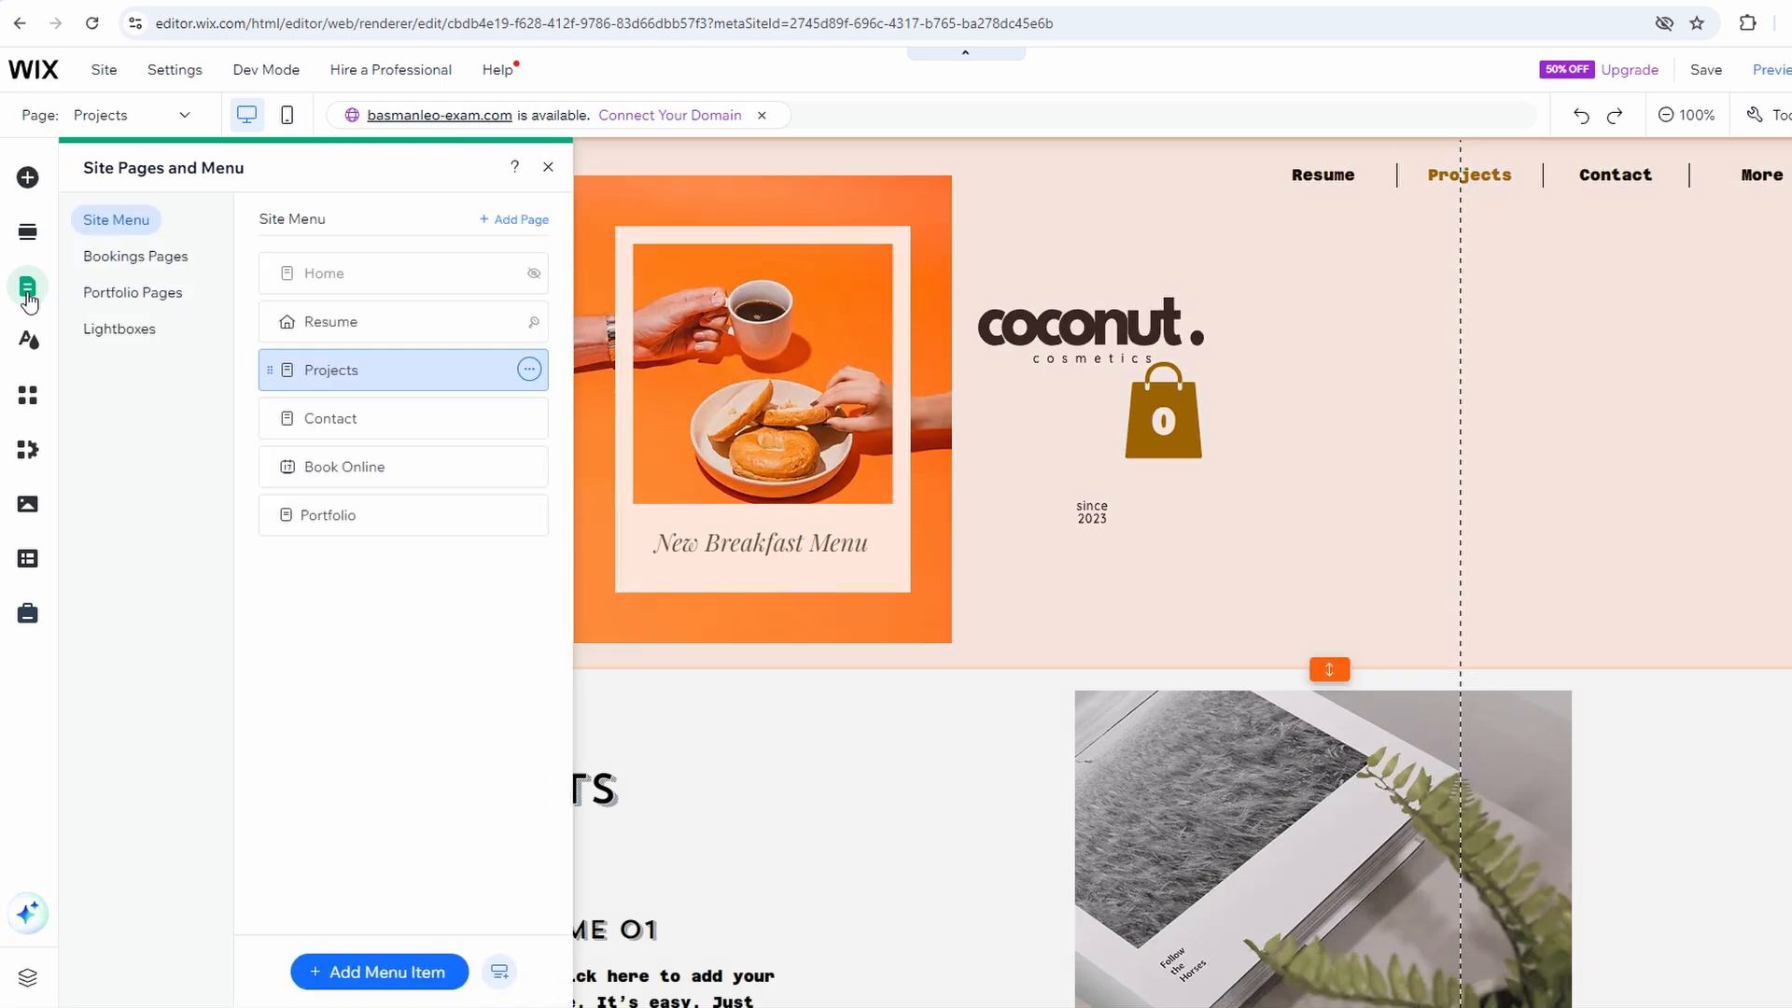
mouse_move(118, 329)
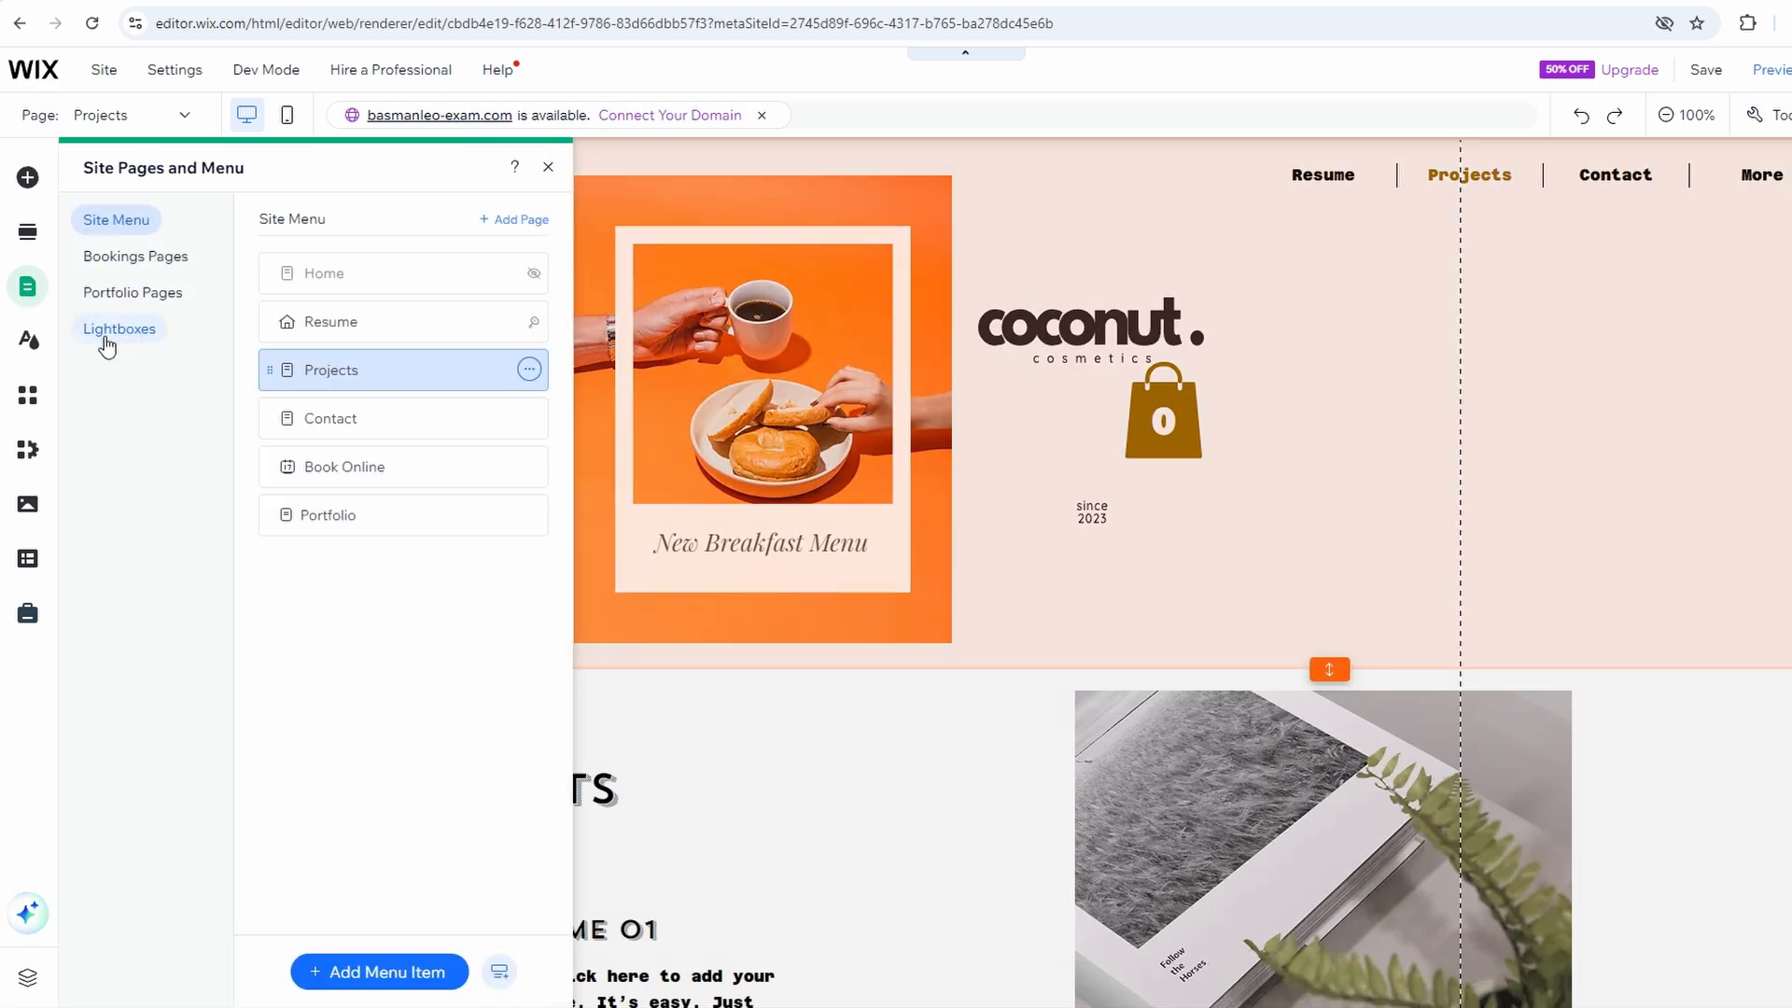
click(118, 329)
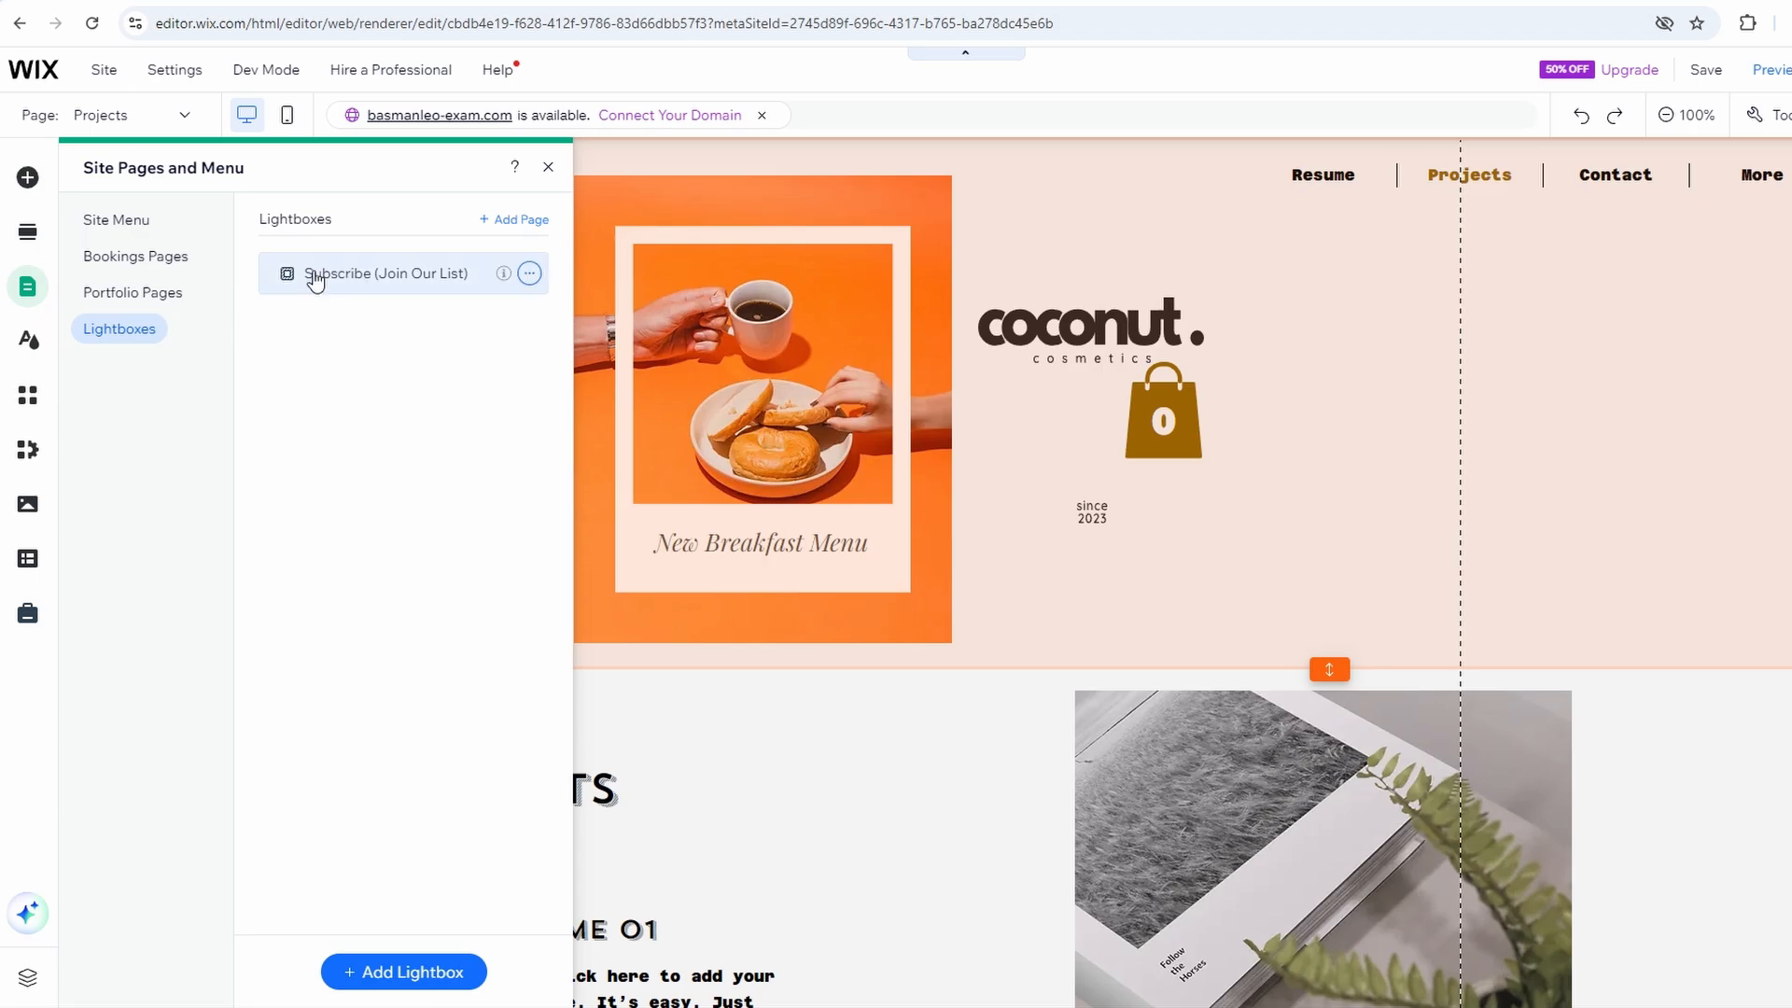
mouse_move(306, 279)
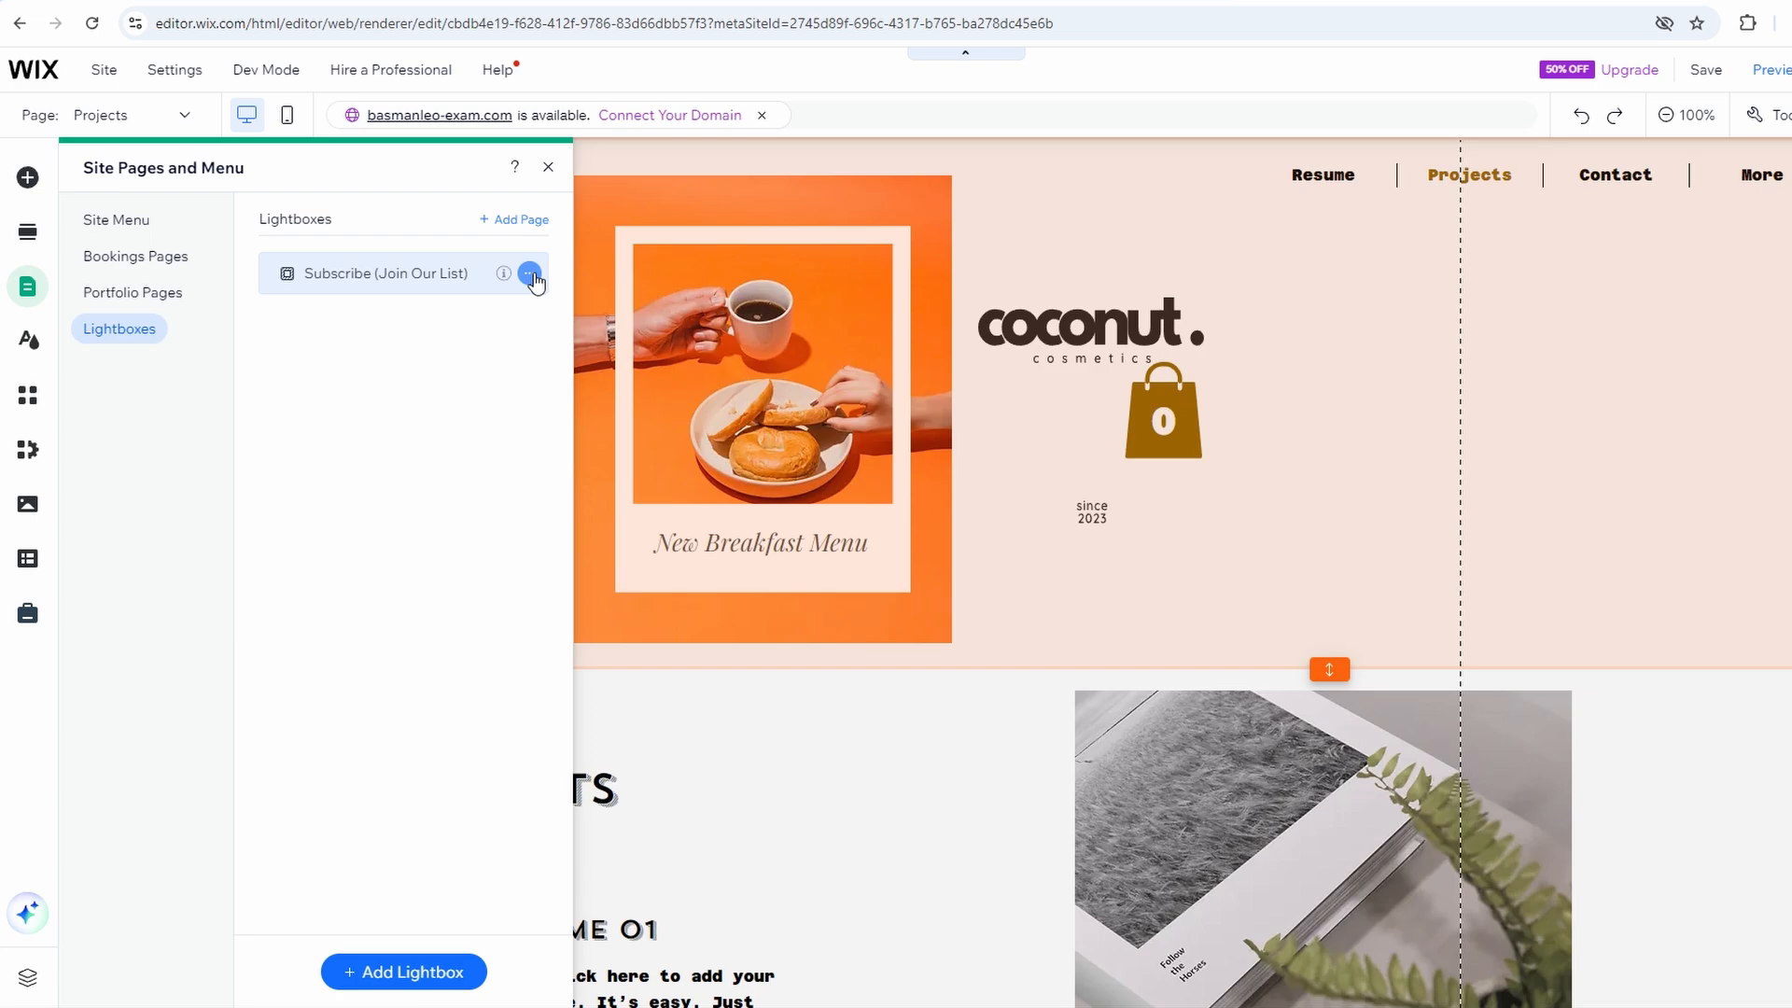
Choose Delete from the Subscribe (Join Our List) lightbox's more-actions menu
click(529, 280)
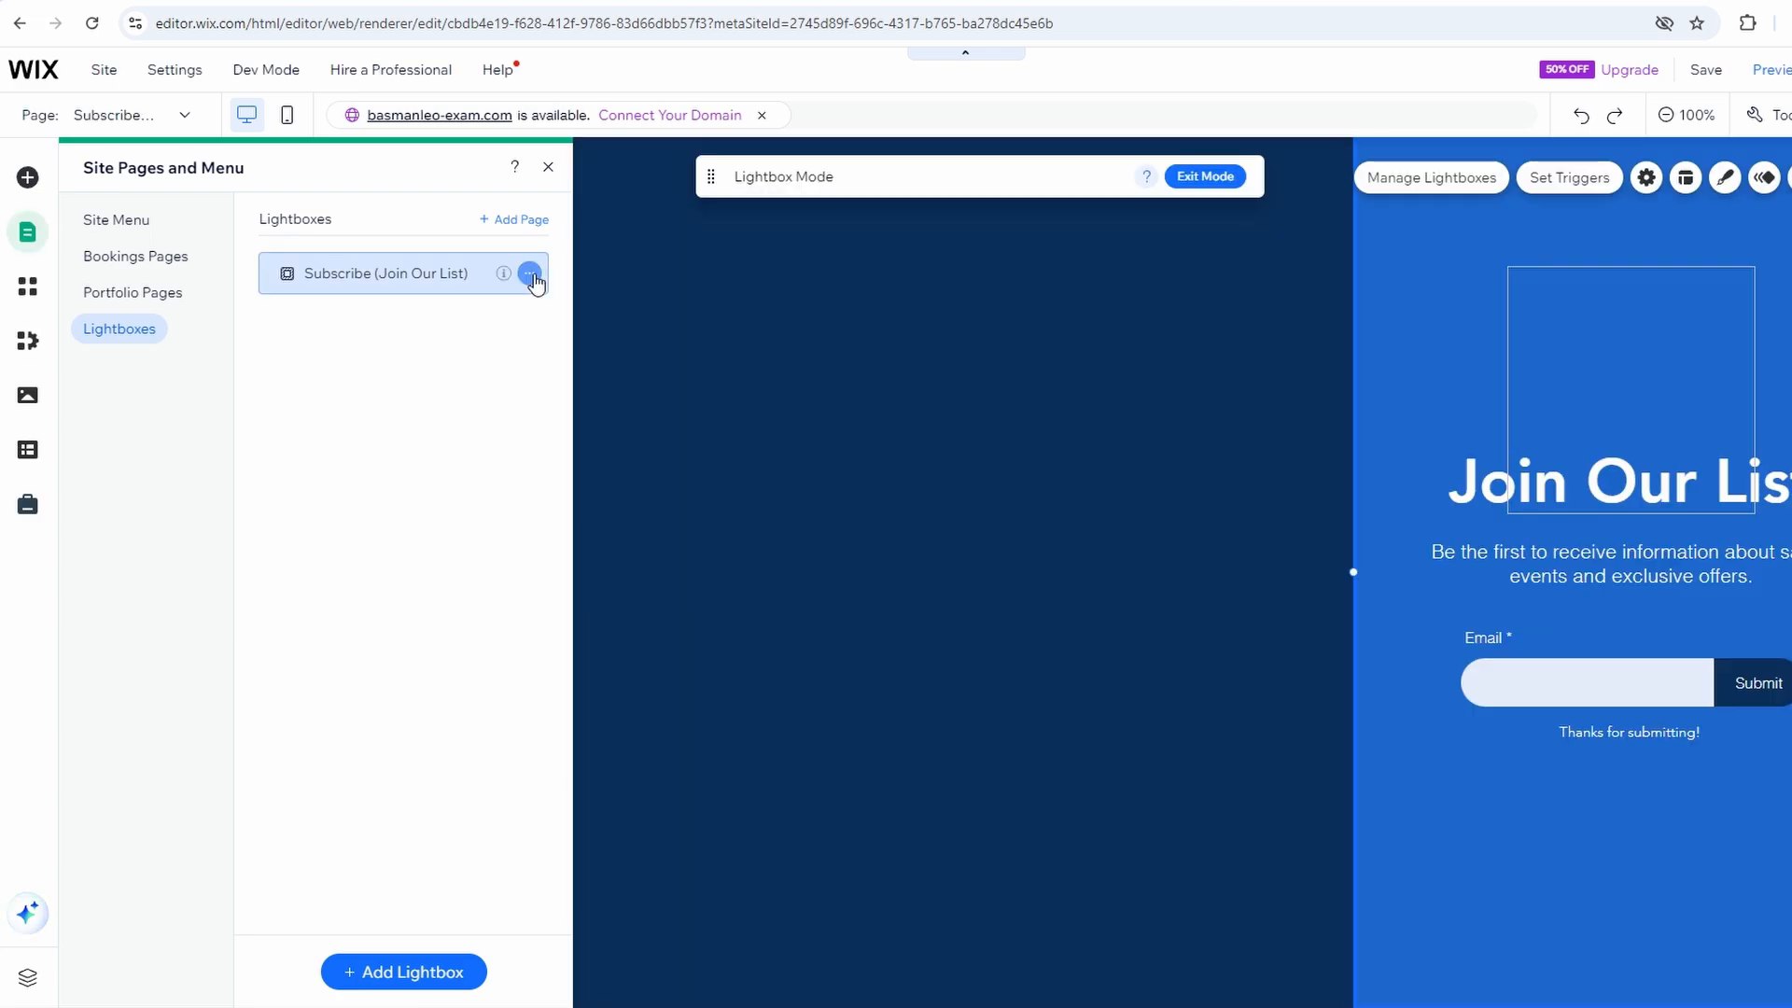
click(529, 274)
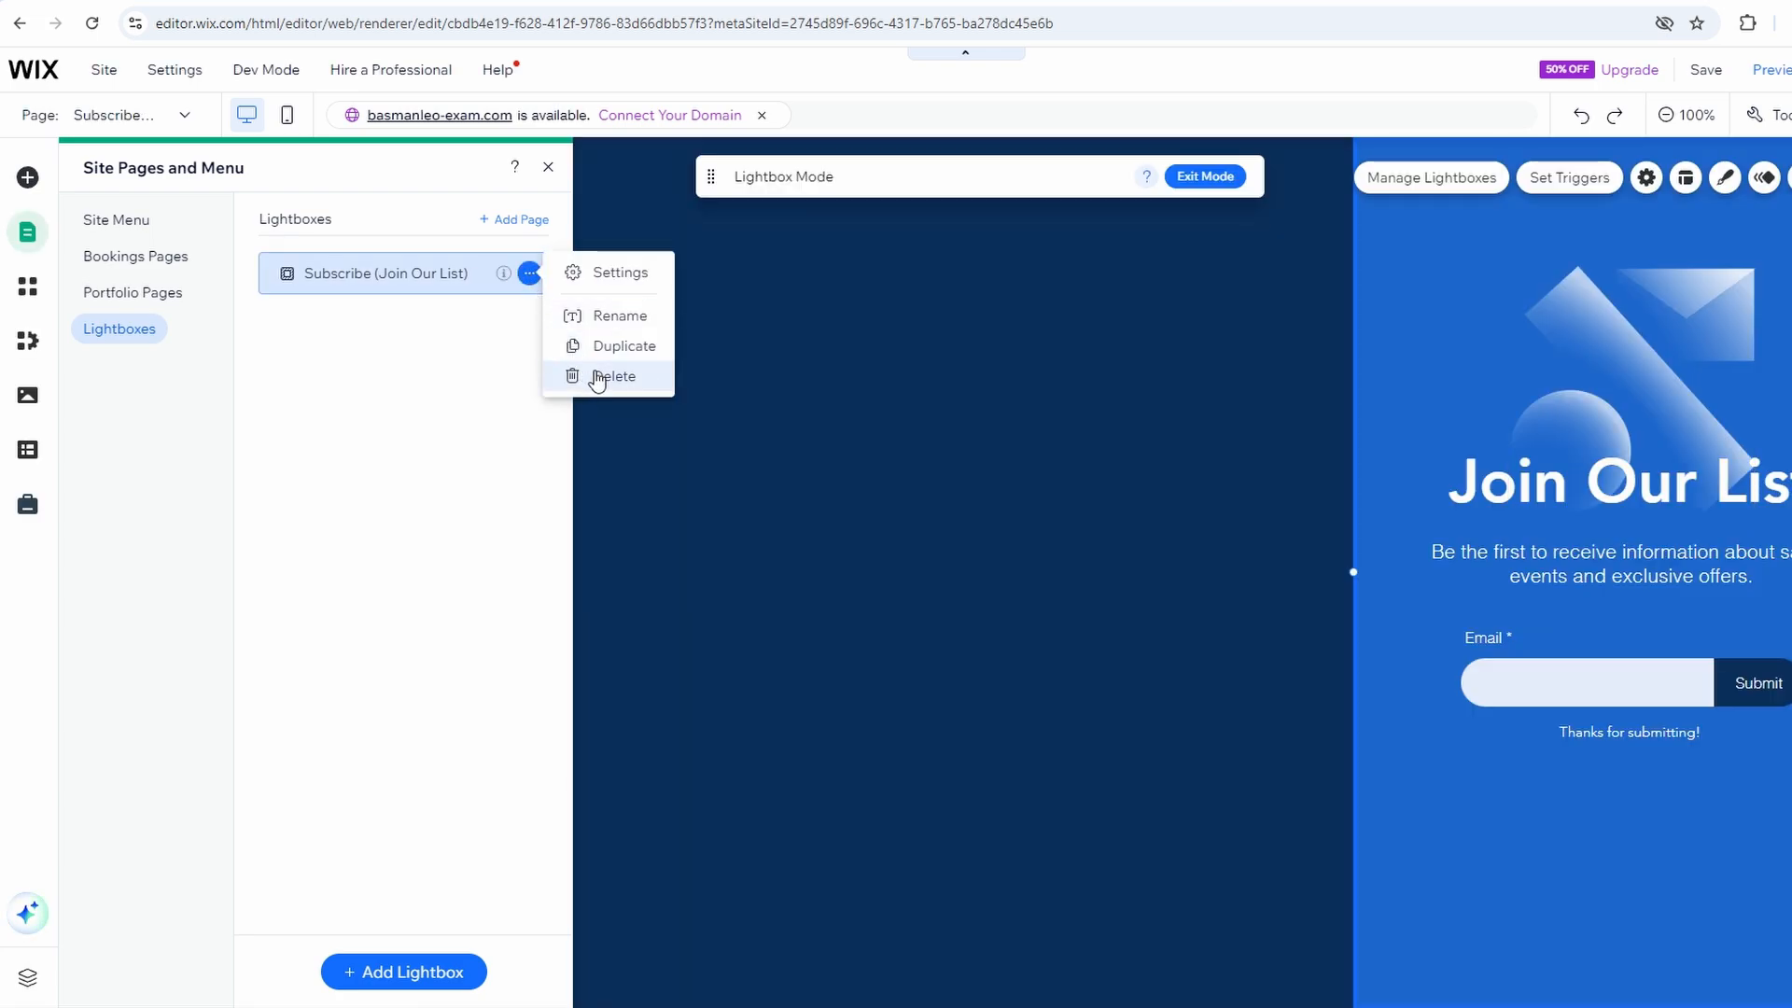
click(613, 377)
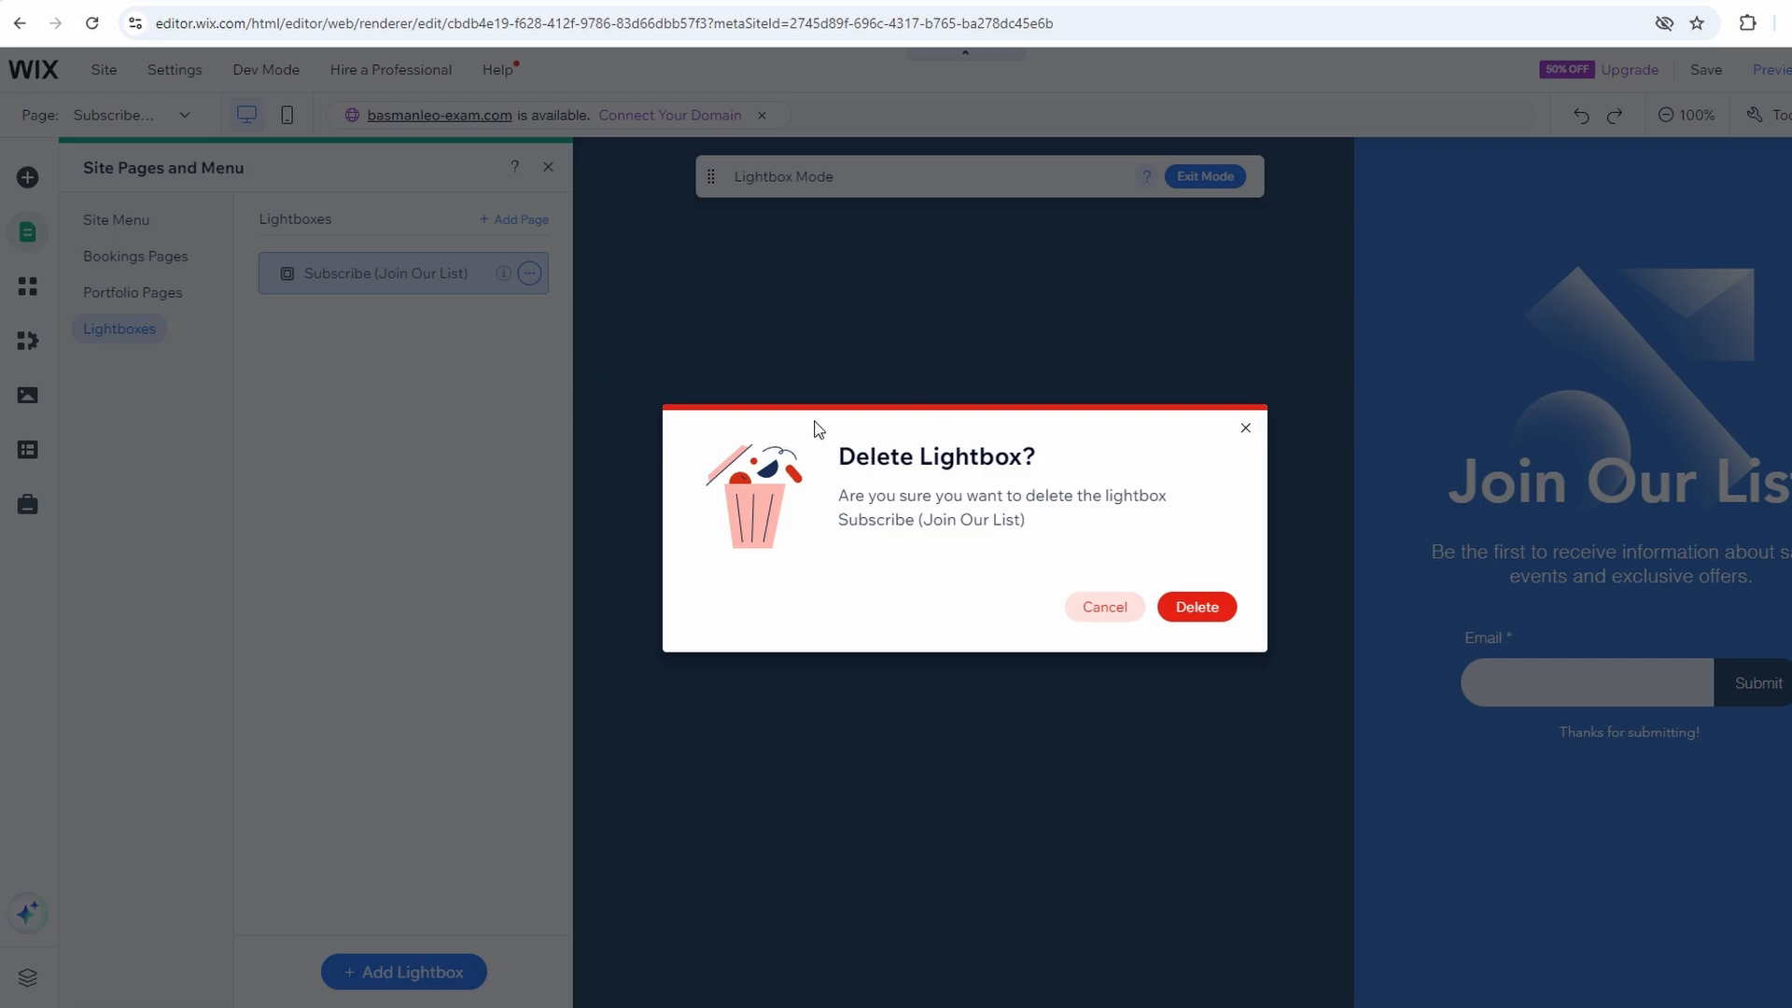
mouse_move(1020, 494)
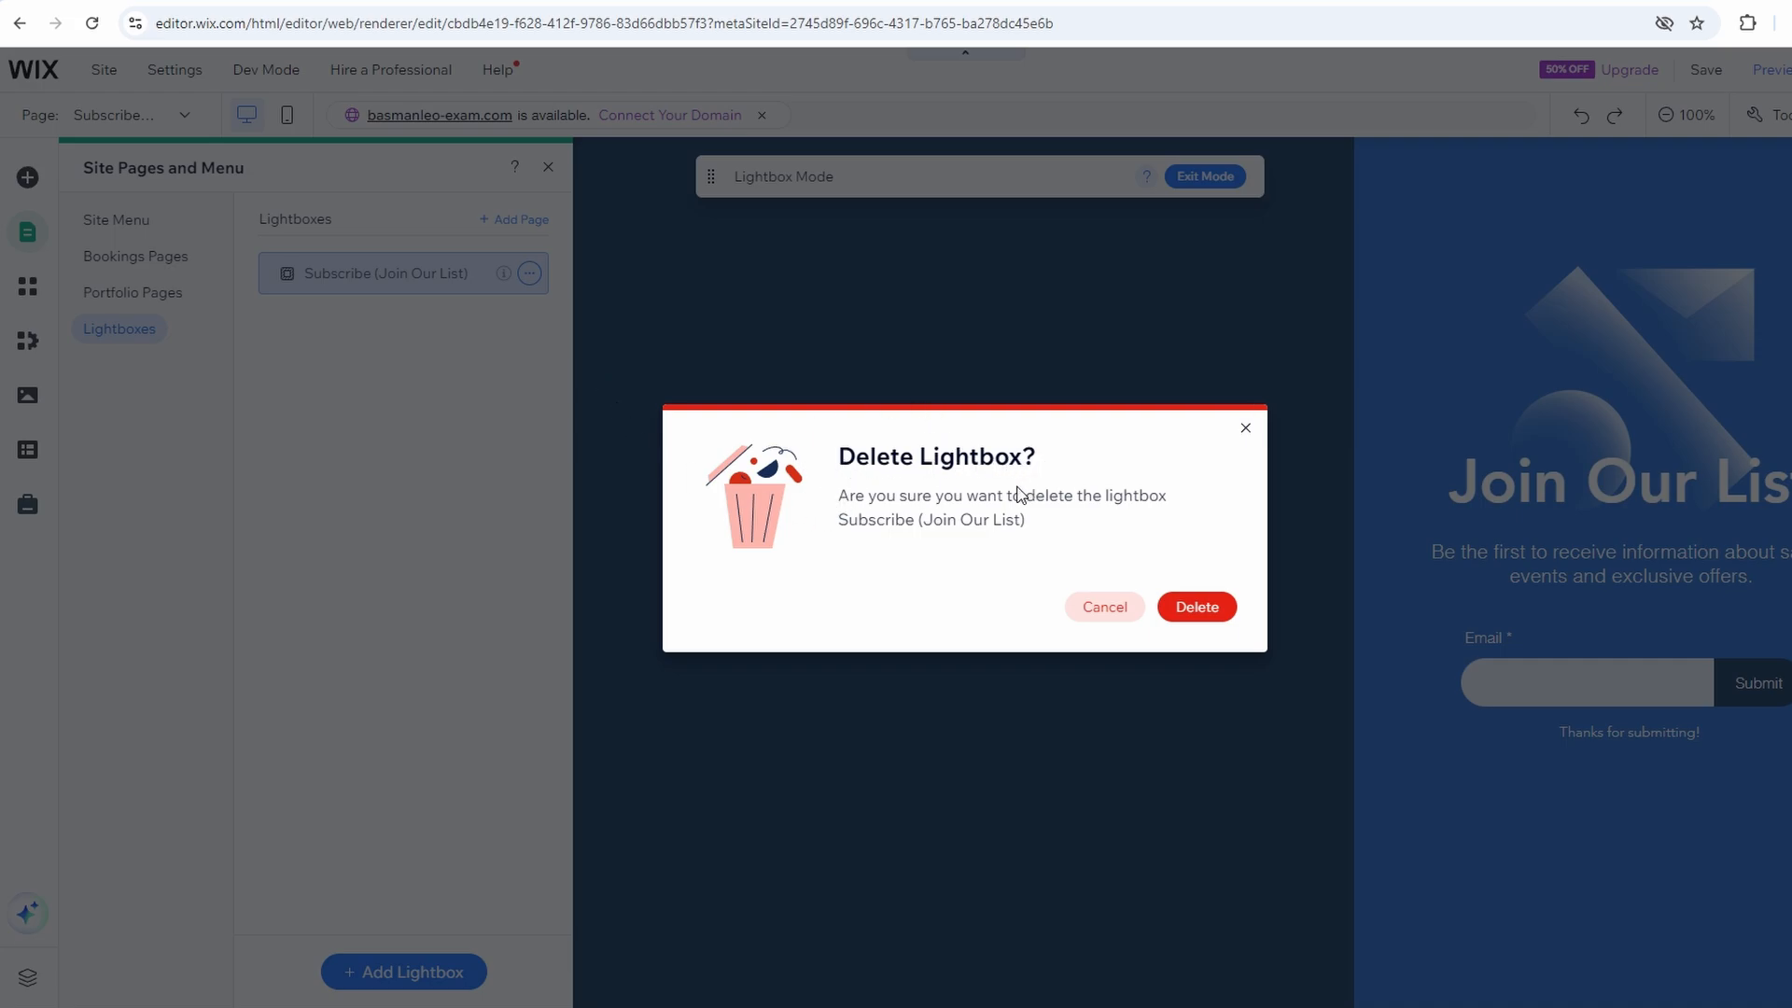
mouse_move(1243, 651)
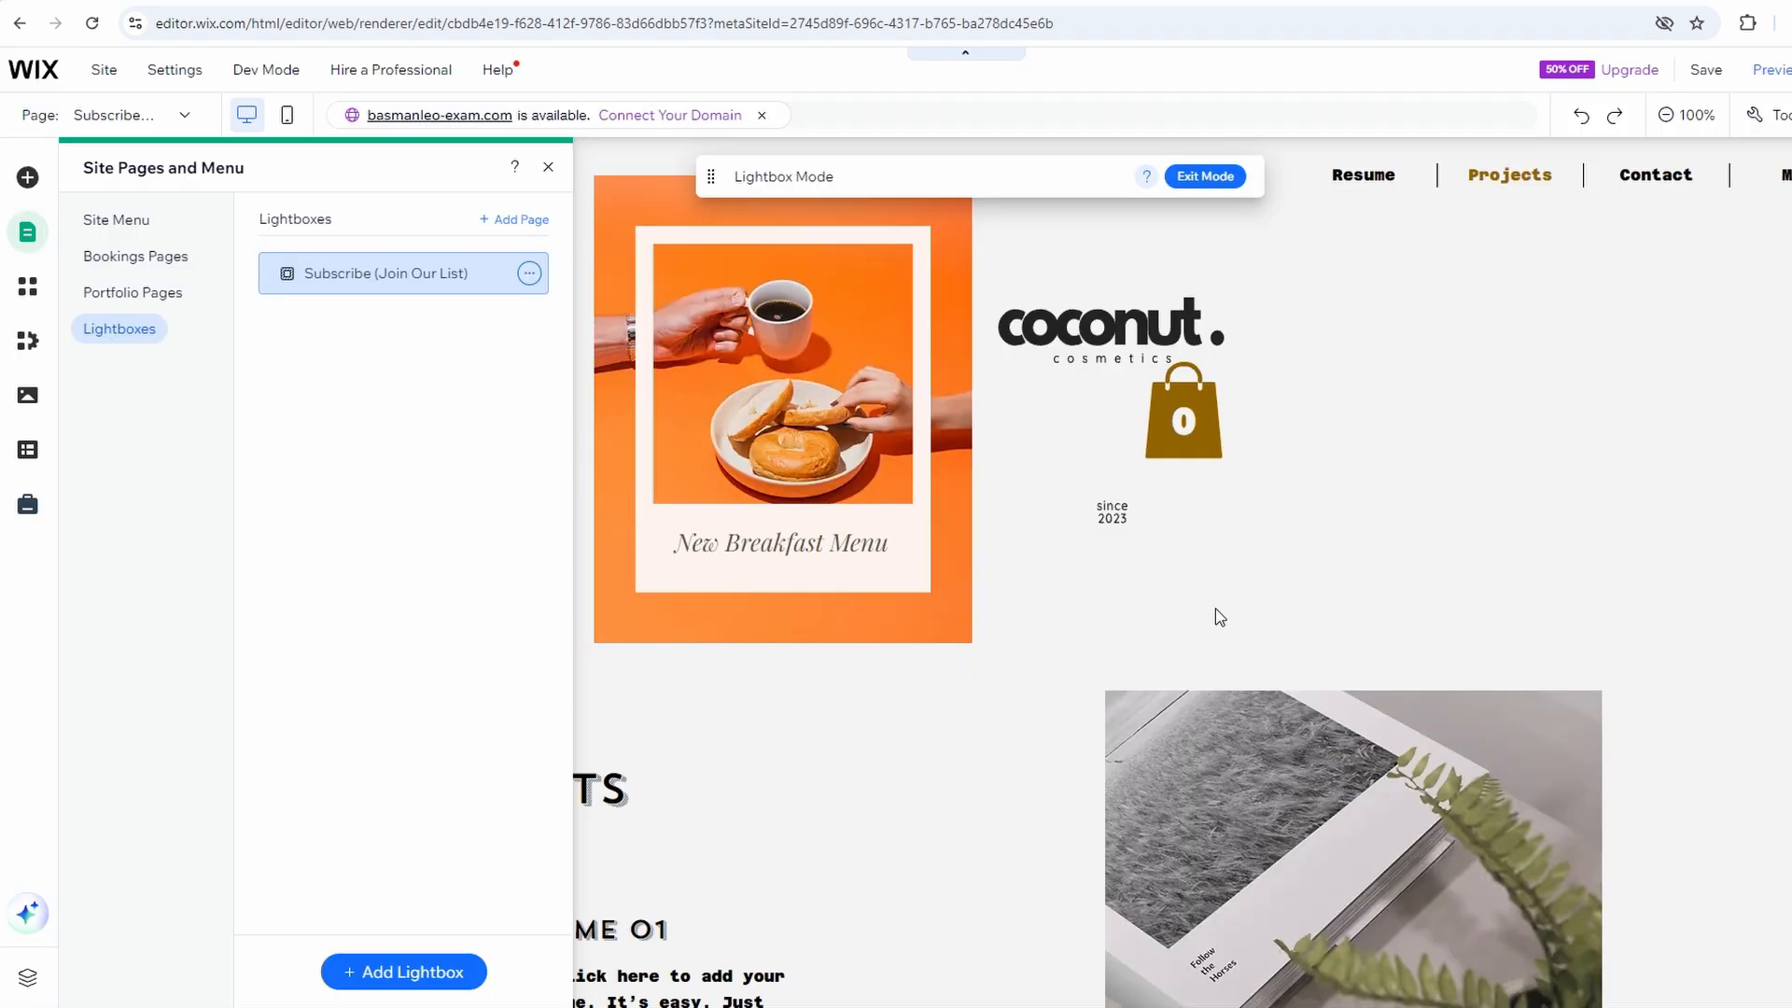
Return to the site's page list and publish the site without the lightbox
click(116, 219)
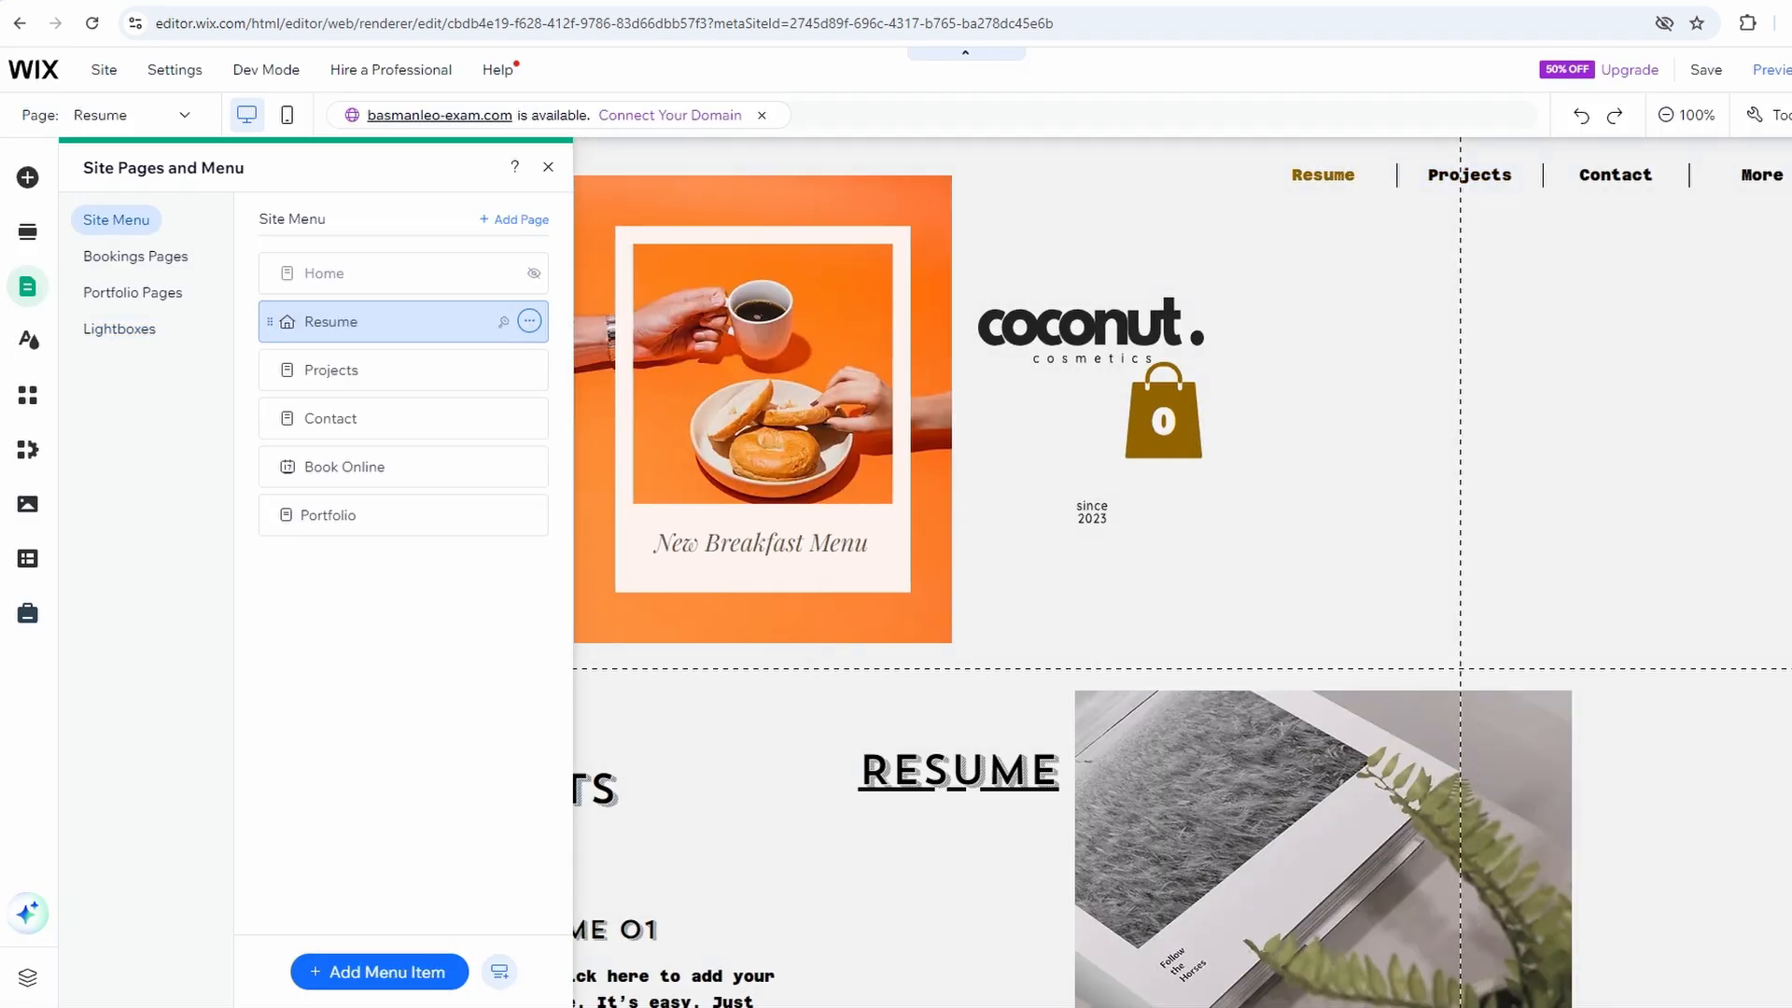
click(1777, 68)
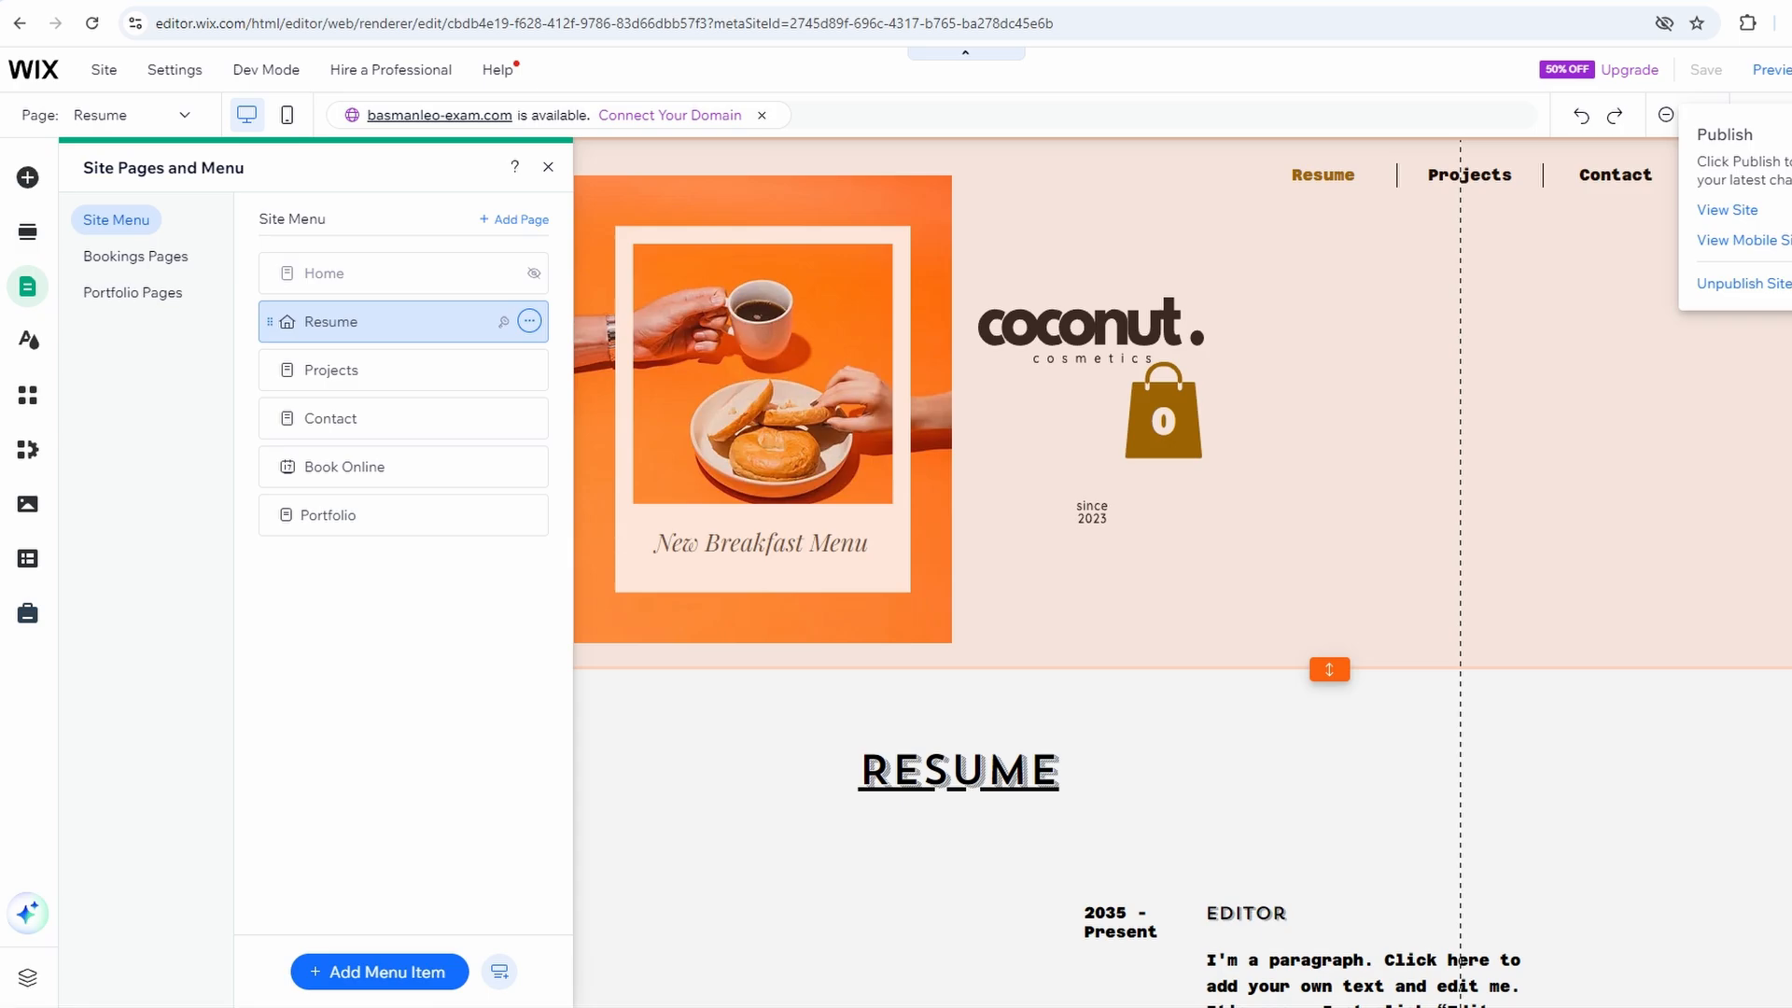
click(1726, 135)
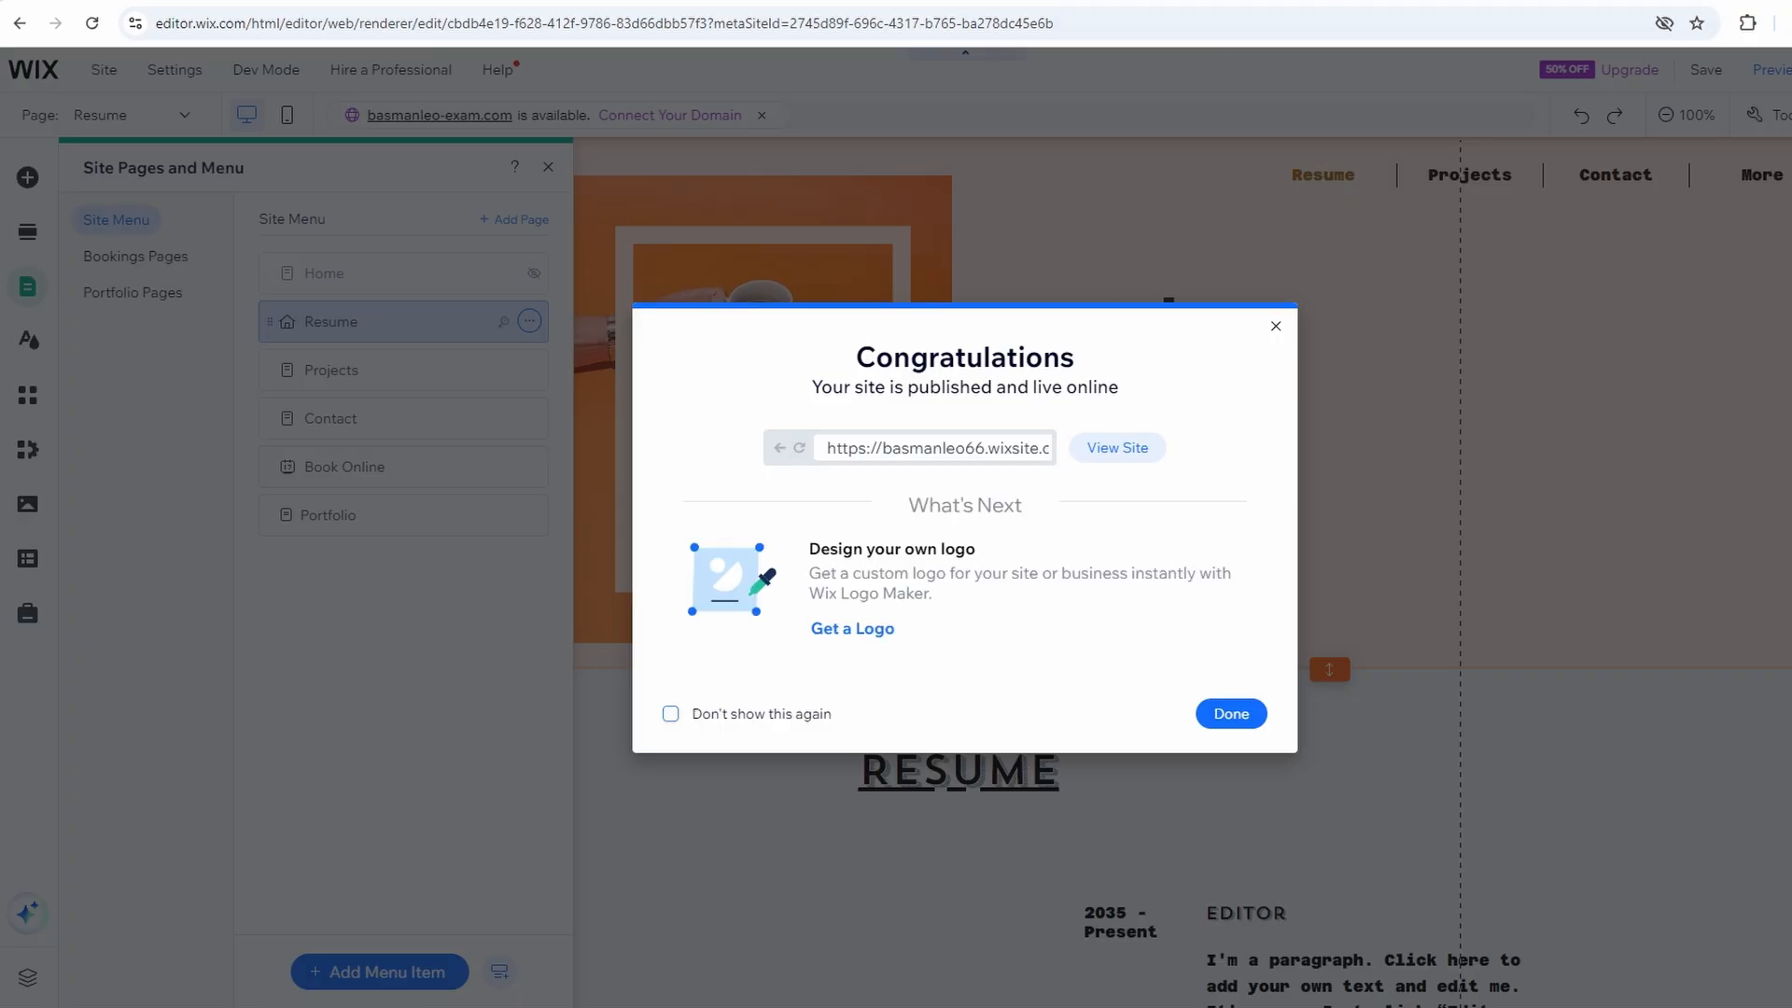